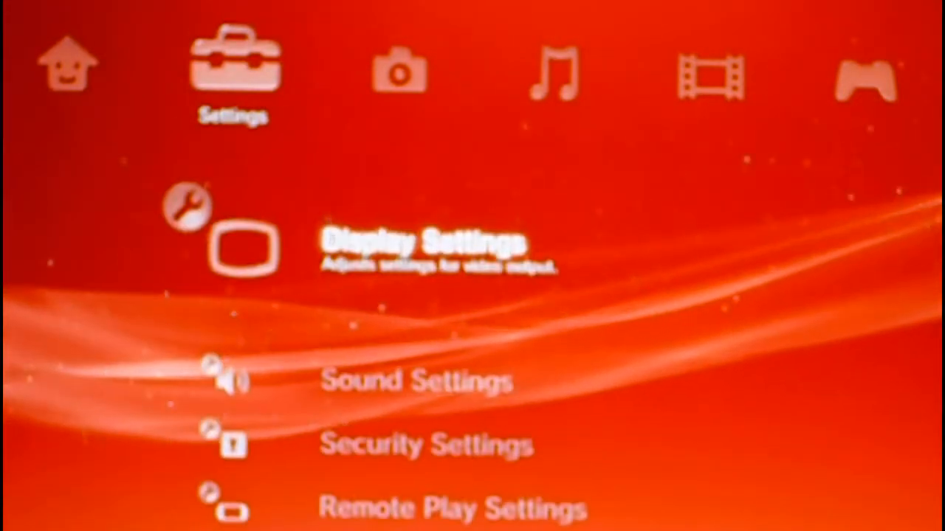
Move down System Settings to System Information and view the current software version details.
scroll("down", 3)
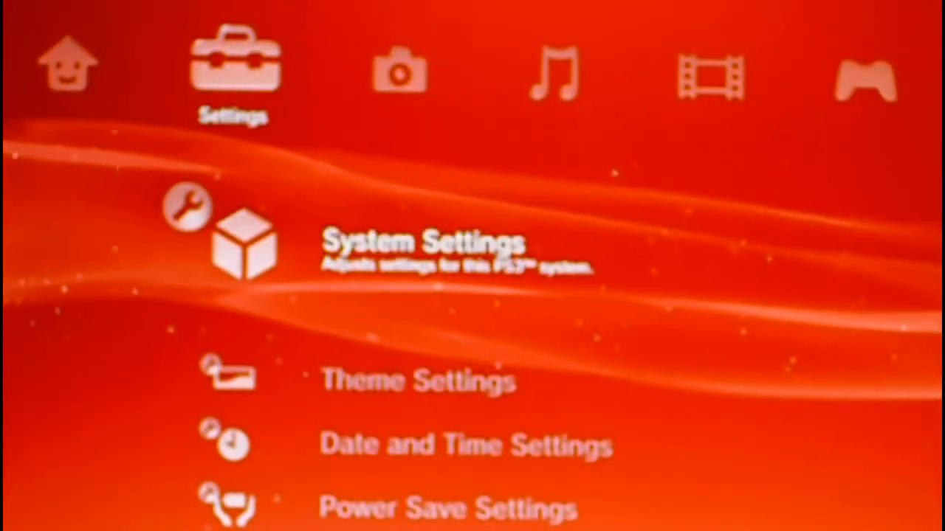
scroll("down", 3)
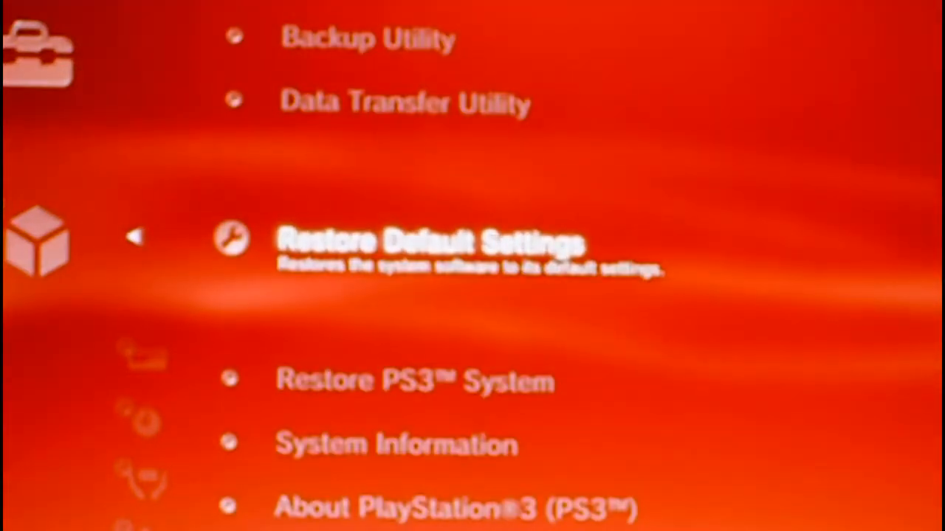
scroll("down", 3)
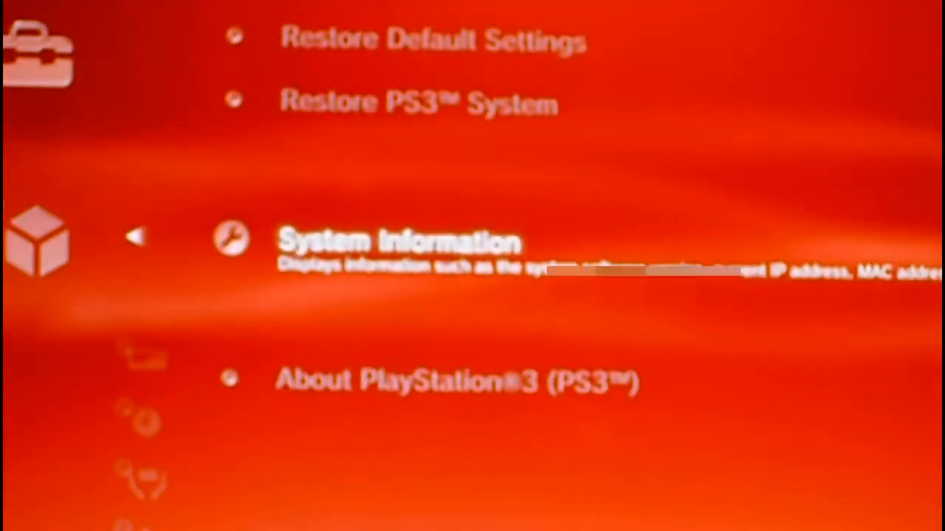
left_click(399, 239)
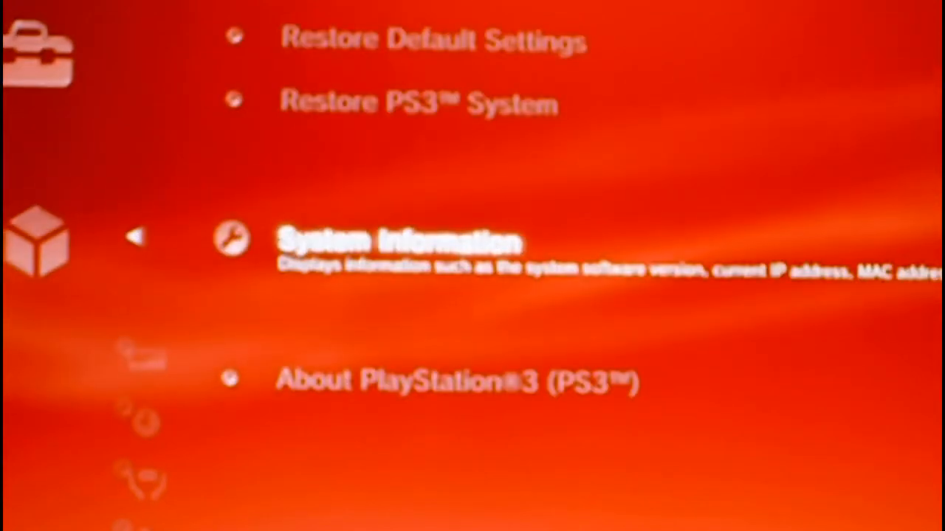
Move to System Update in Settings to reach the update method selection.
scroll("down", 3)
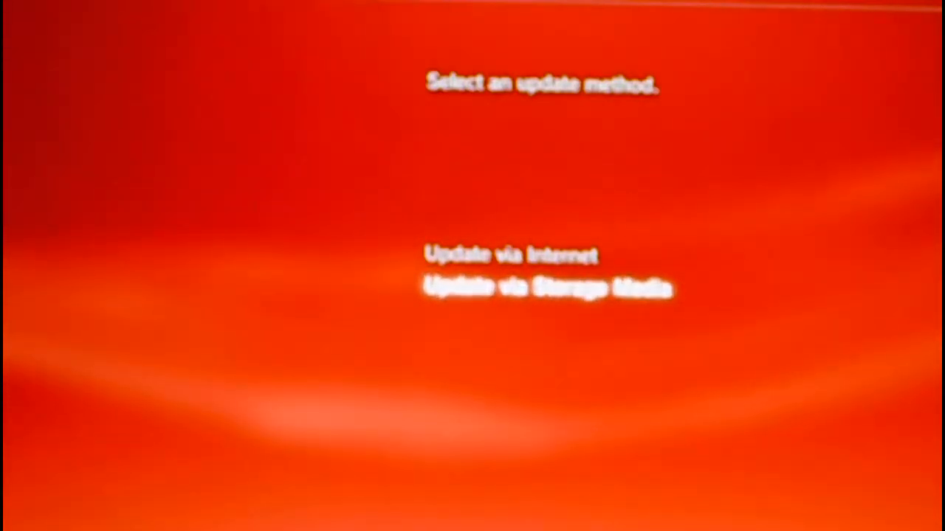
Choose Update via Storage Media, confirm the 3.55 USB update data and accept the user agreement.
left_click(546, 288)
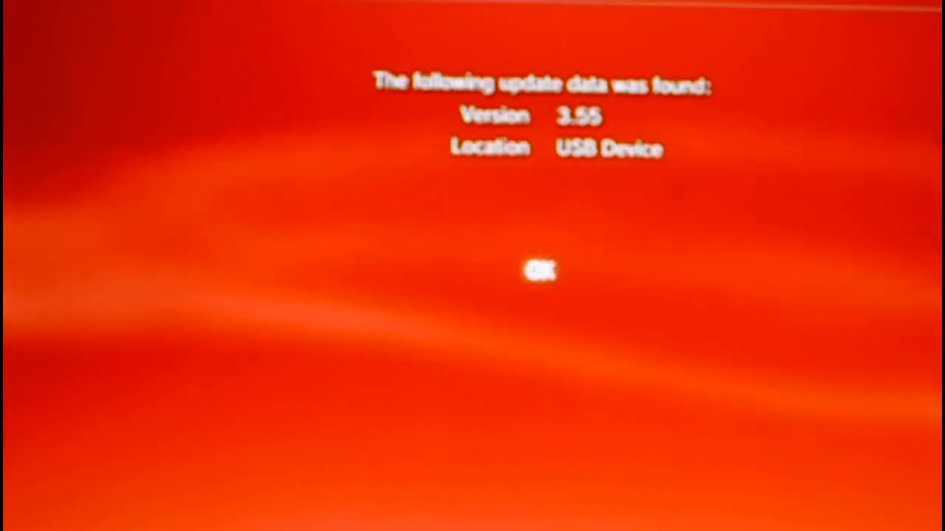
left_click(540, 271)
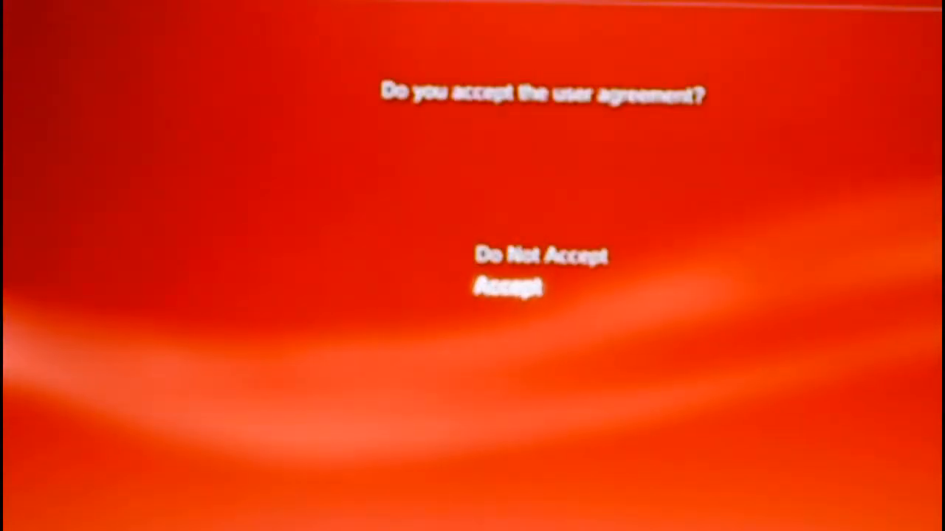
left_click(508, 287)
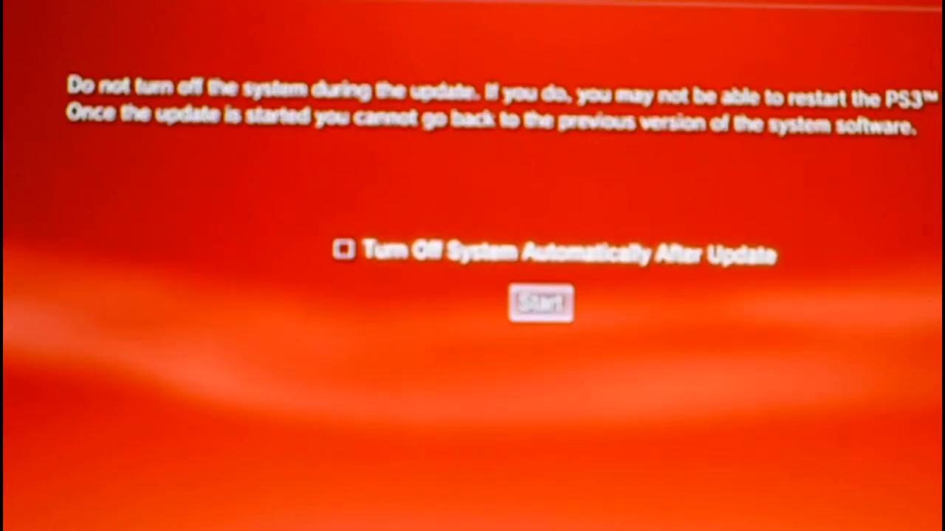
left_click(540, 304)
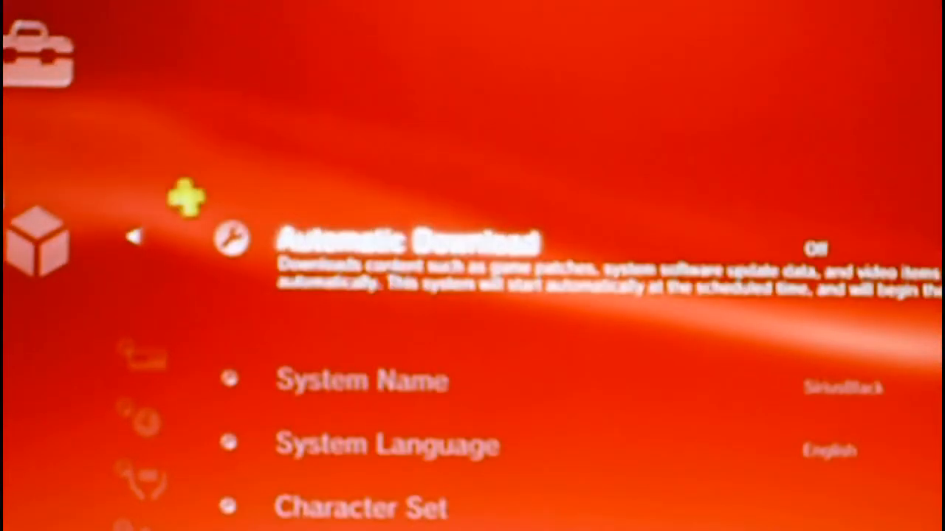
Move down System Settings to System Information to check the updated version.
scroll("down", 3)
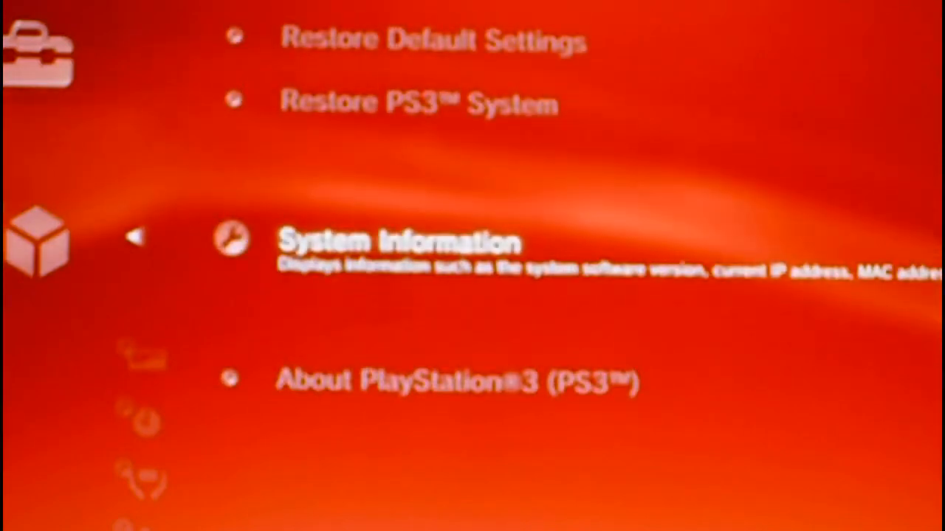